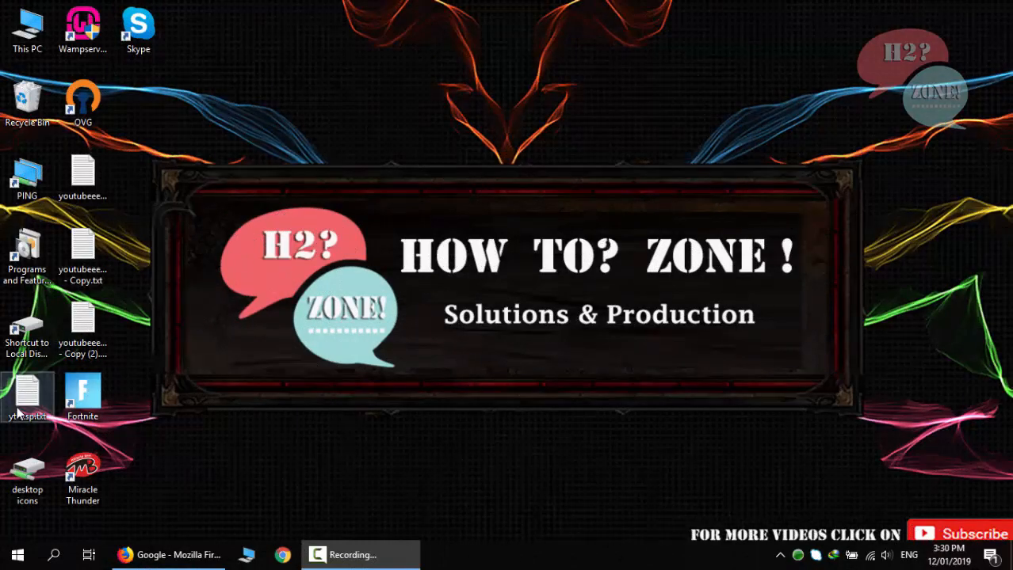
# Step: Open ythzsp.txt from the desktop and highlight the search phrase in its first step
pyautogui.doubleClick(27, 396)
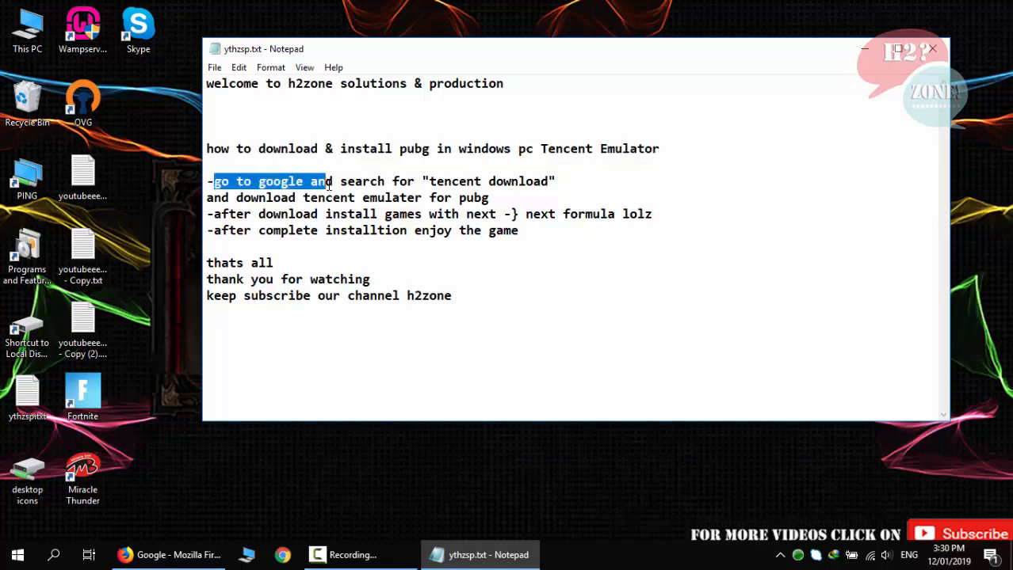
pyautogui.click(433, 181)
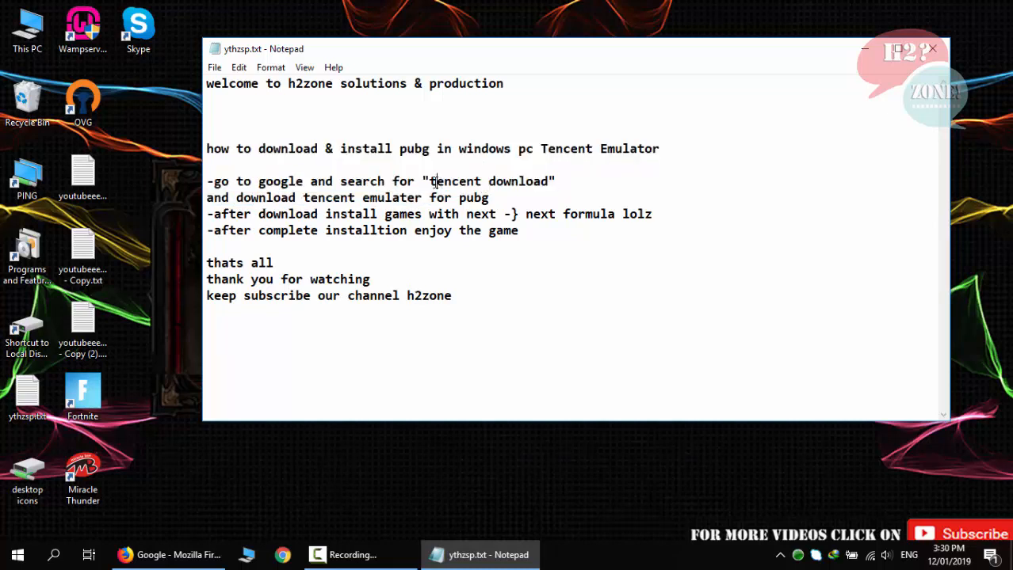
pyautogui.moveTo(428, 181); pyautogui.dragTo(547, 181)
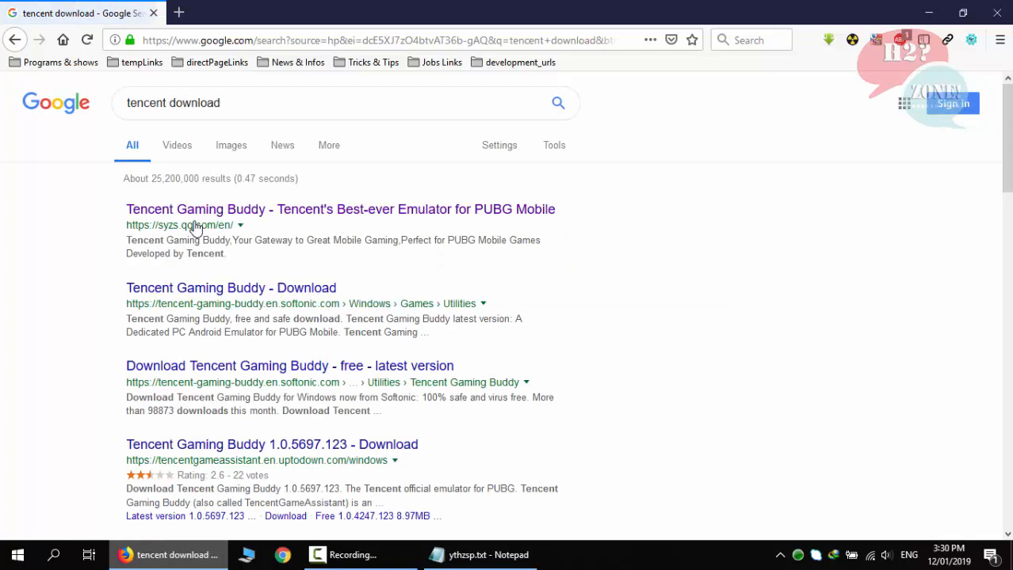
# Step: Open the official Tencent Gaming Buddy site and start the GameDownload_PUBG_MOBILE installer download in IDM
pyautogui.click(195, 210)
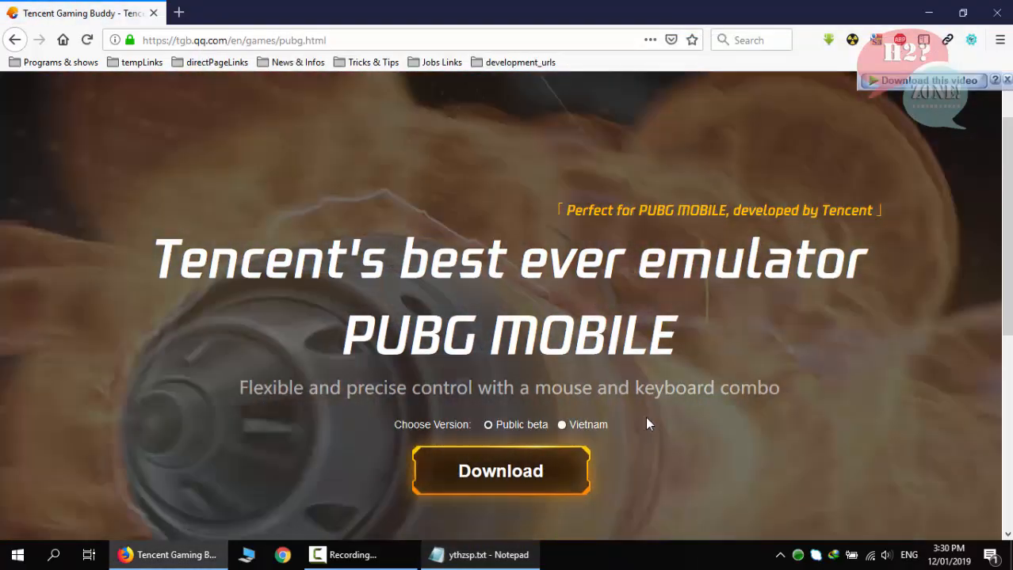
pyautogui.click(500, 471)
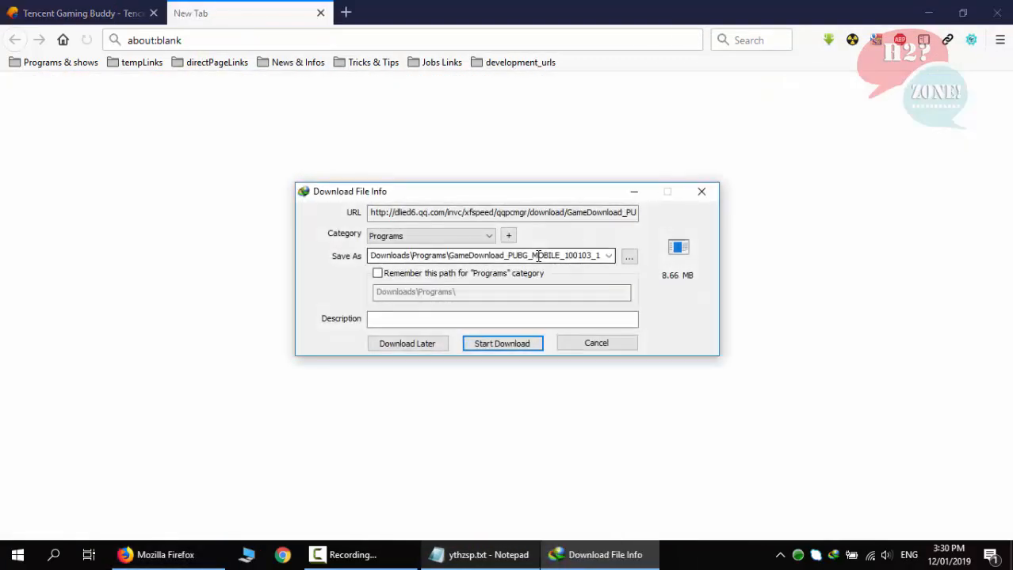
pyautogui.click(502, 343)
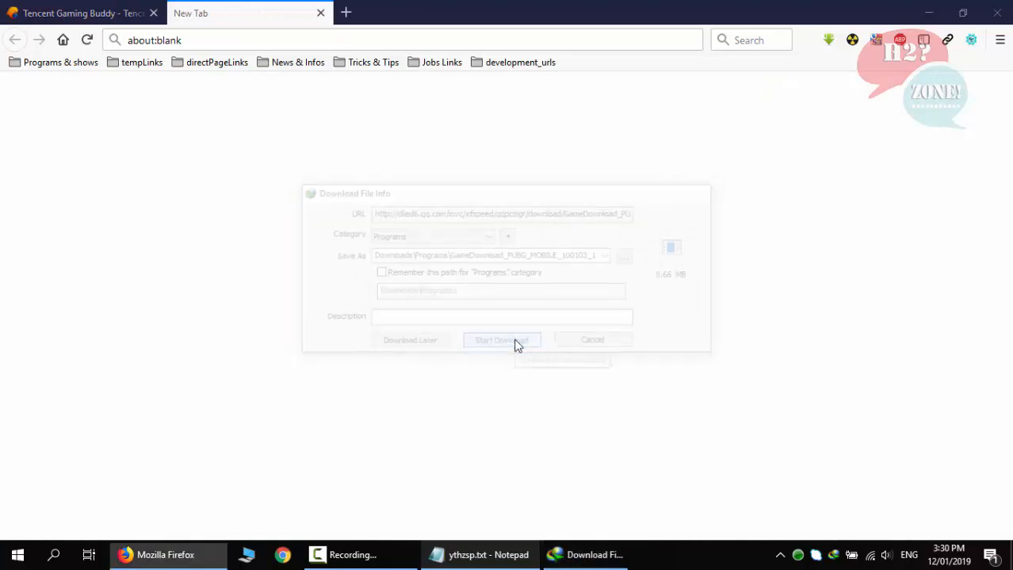
pyautogui.click(500, 340)
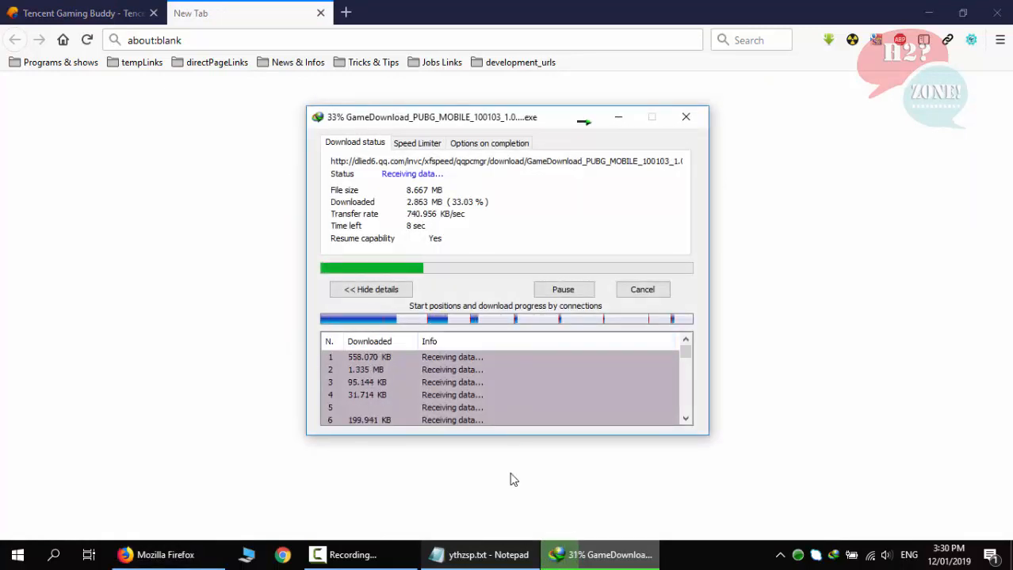
pyautogui.click(478, 555)
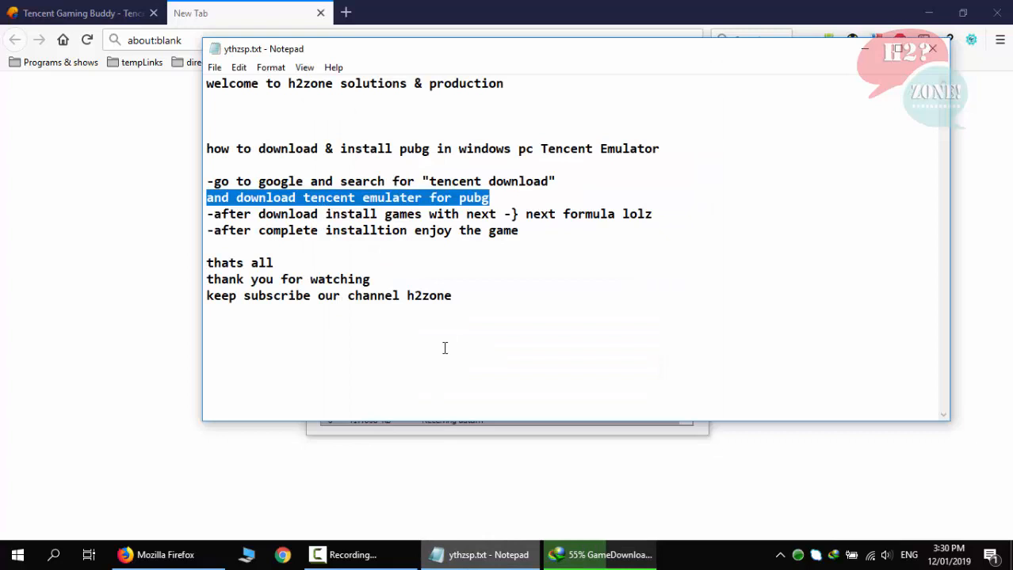
# Step: Highlight the emulator download step in the notes and run the finished GameDownload_PUBG_MOBILE installer
pyautogui.moveTo(206, 198); pyautogui.dragTo(357, 214)
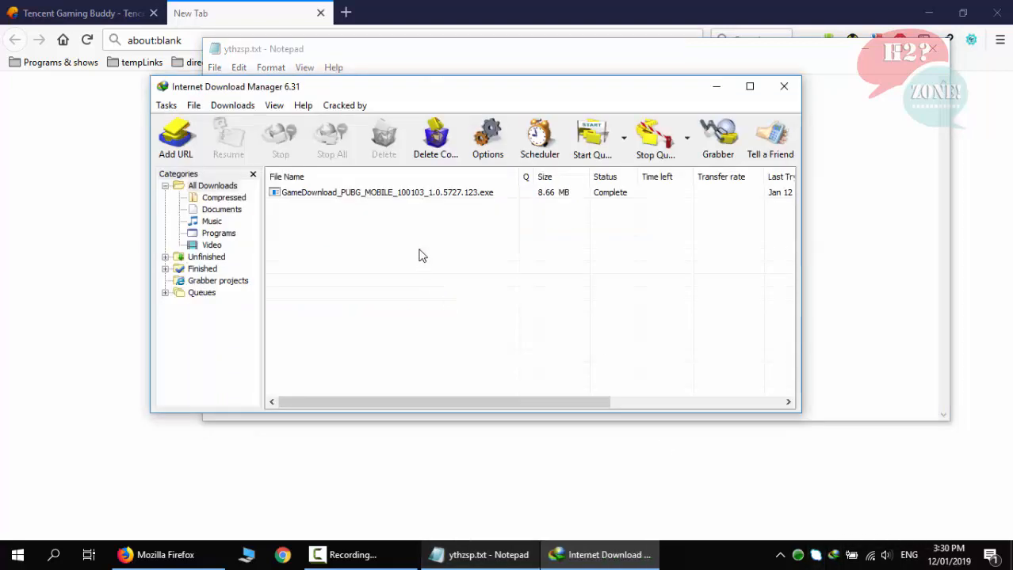
pyautogui.click(386, 192)
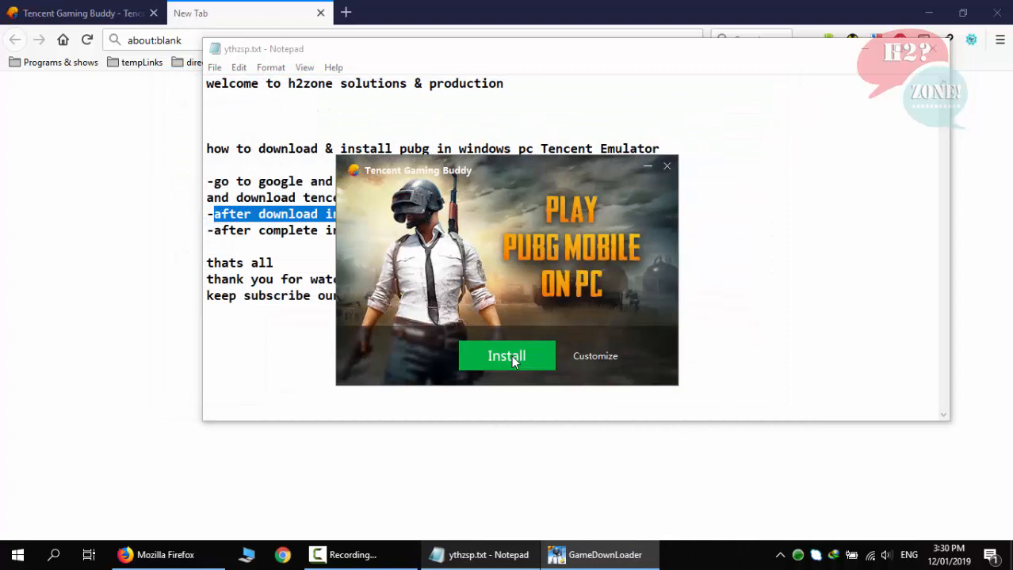
# Step: Install Tencent Gaming Buddy with default settings and start it to the My Games page
pyautogui.click(506, 356)
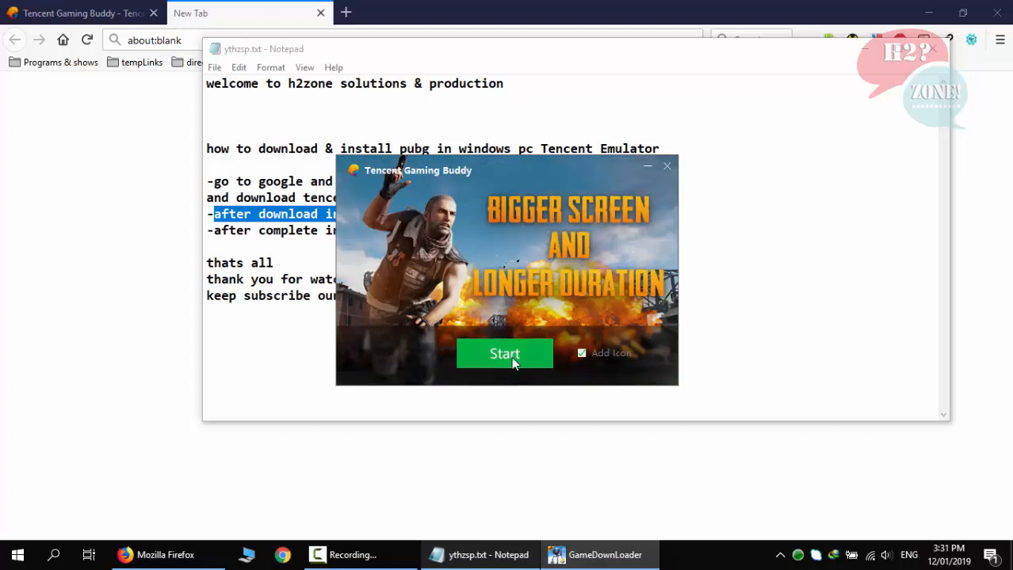
pyautogui.click(505, 354)
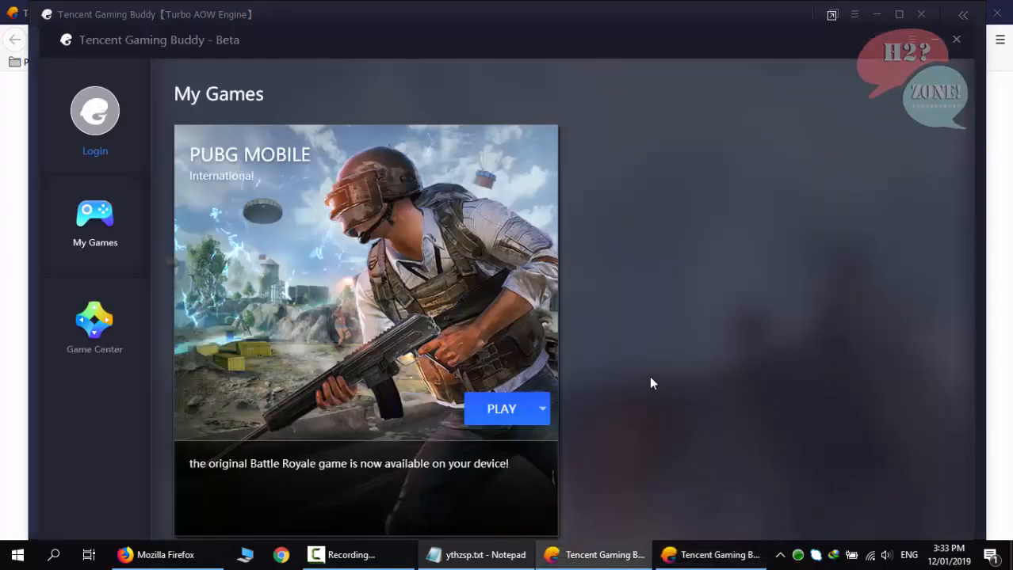
# Step: Play PUBG MOBILE from its game card and dismiss the Update complete notice
pyautogui.click(500, 408)
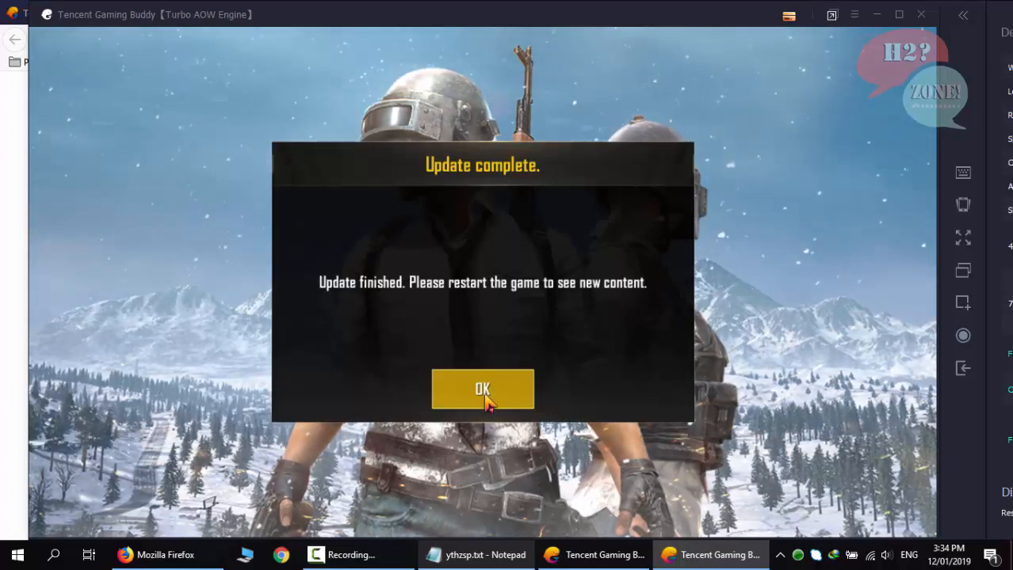
pyautogui.click(483, 389)
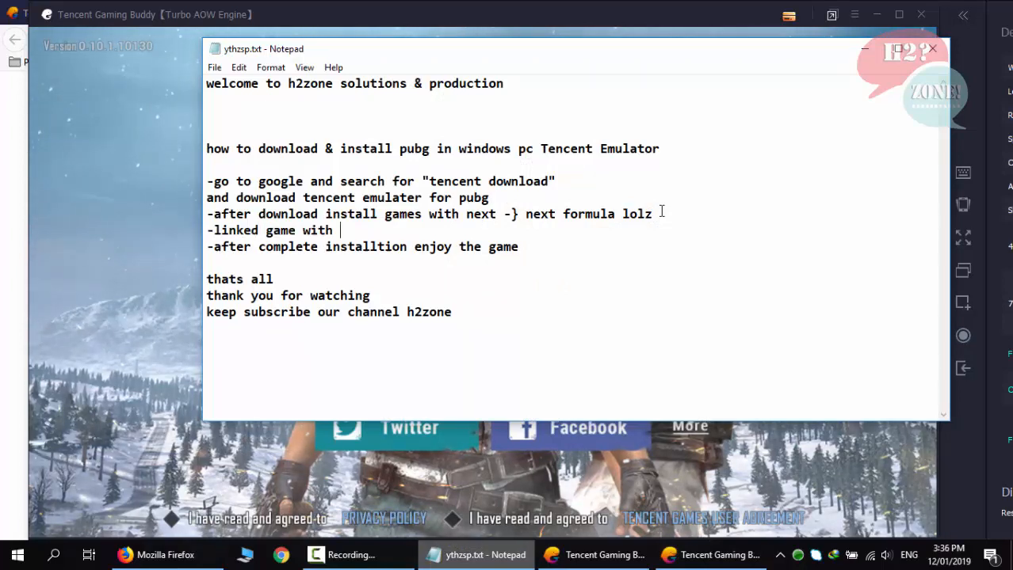
# Step: Type the note 'linked game with facebook or twitter to save you performence and profile'
pyautogui.write('facebook or twitt')
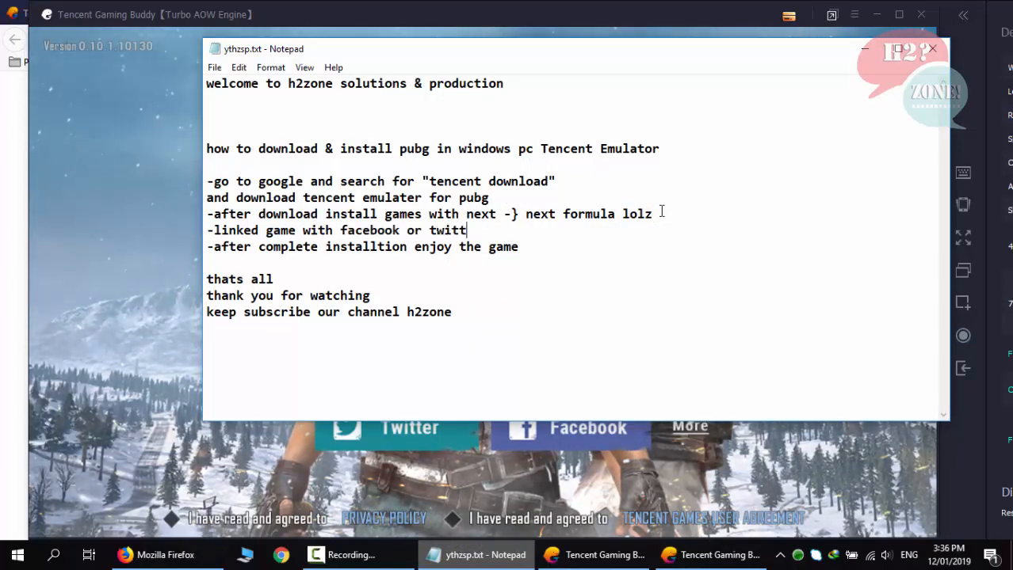
pyautogui.write('er to save you')
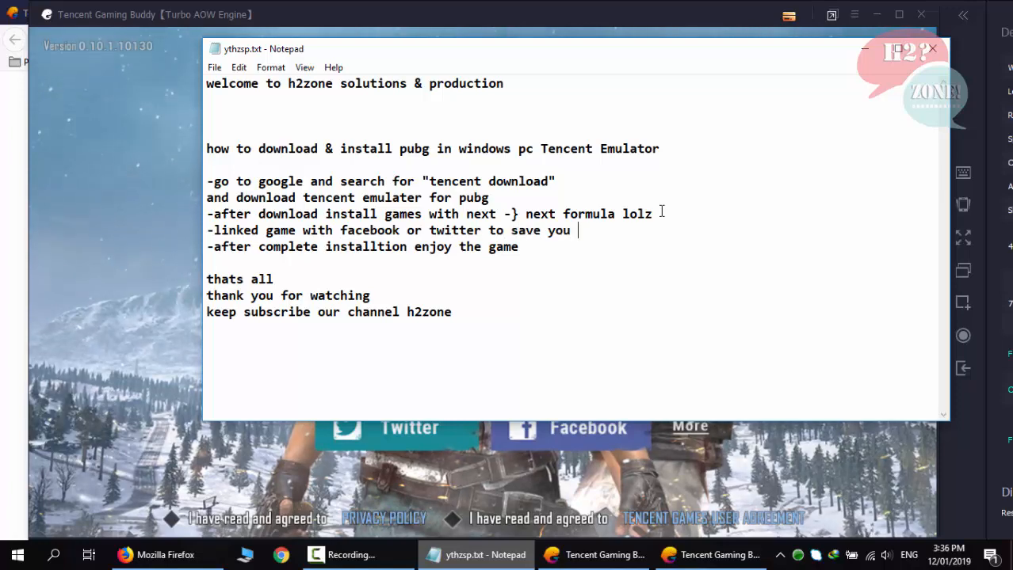
pyautogui.write('performence and profile')
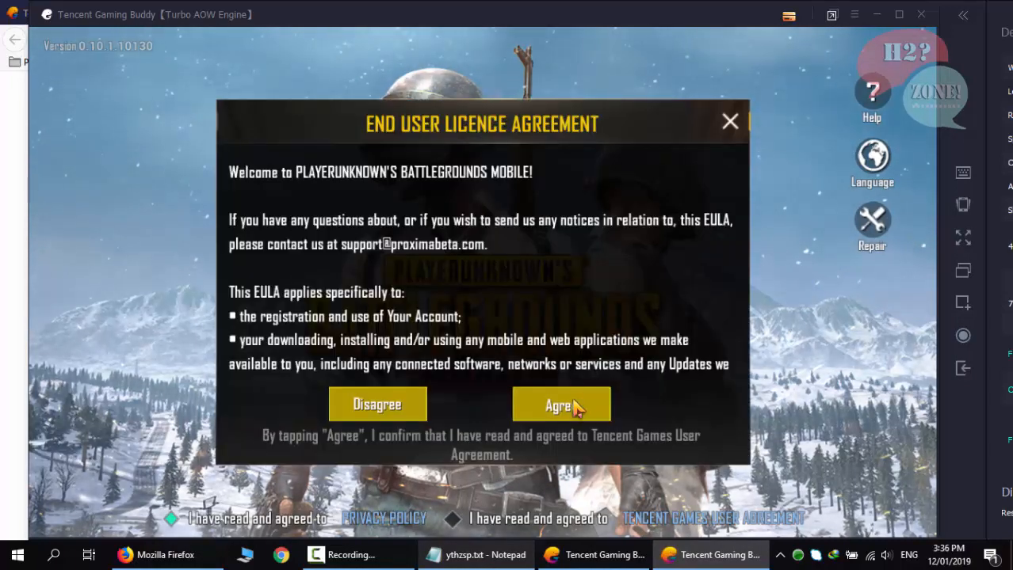
# Step: Accept PUBG MOBILE's licence, log in with Facebook, continue, and dismiss the low graphics notice
pyautogui.click(561, 405)
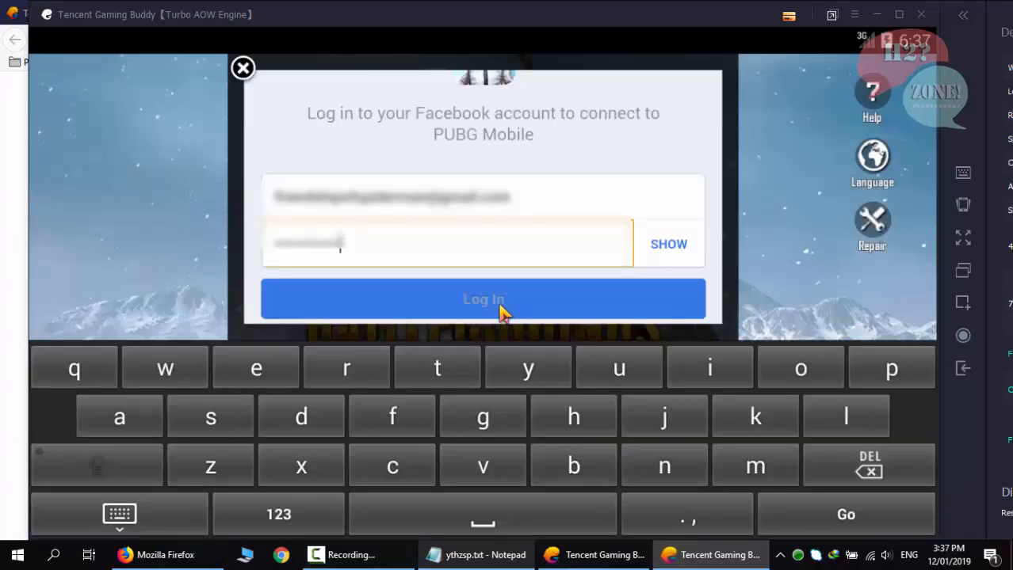
pyautogui.click(482, 299)
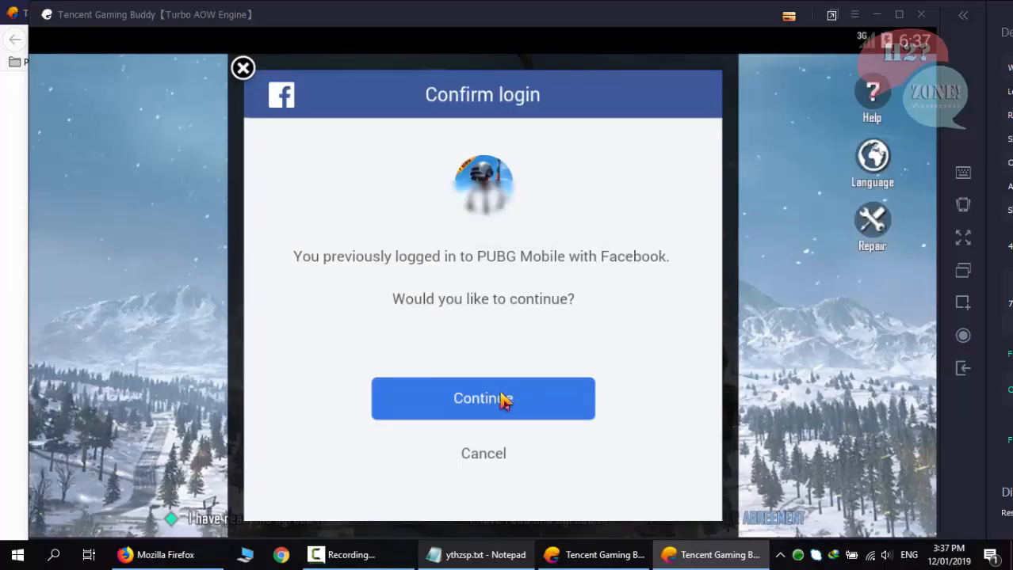
pyautogui.click(482, 398)
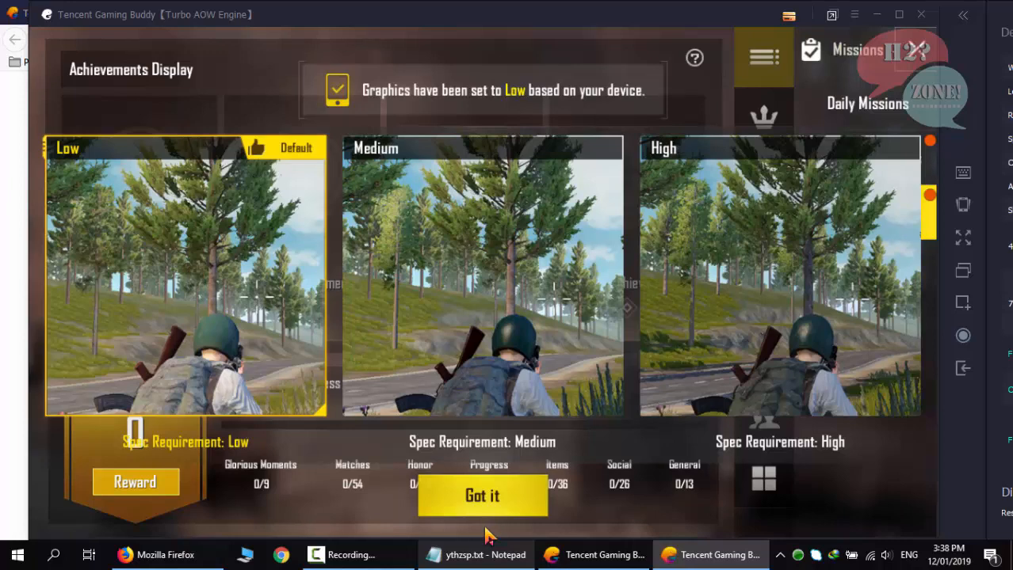
pyautogui.click(481, 495)
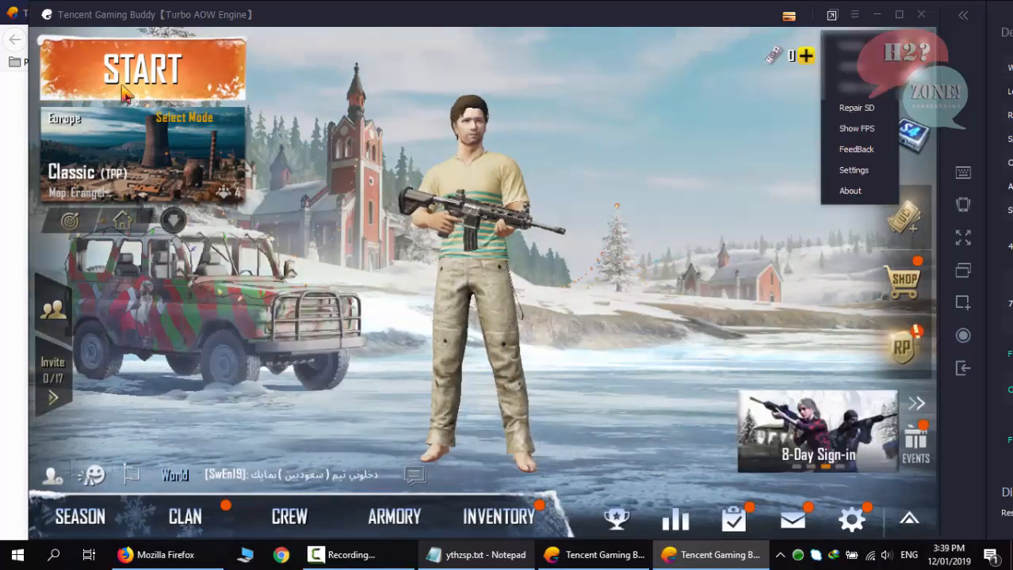
# Step: Start a Classic match, leave full screen with F11, and return to the Notepad guide
pyautogui.click(142, 69)
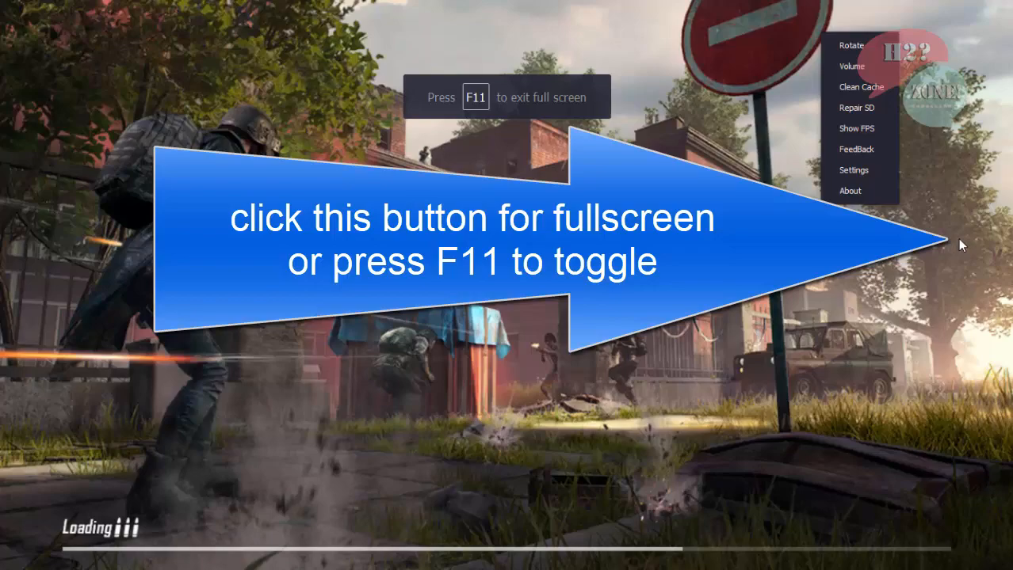
pyautogui.press('f11')
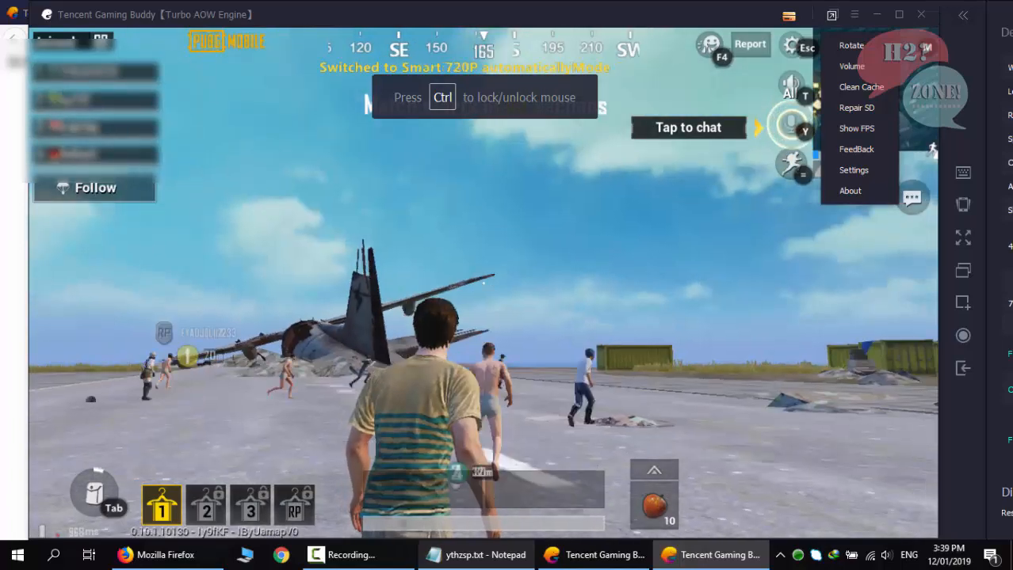
pyautogui.click(475, 555)
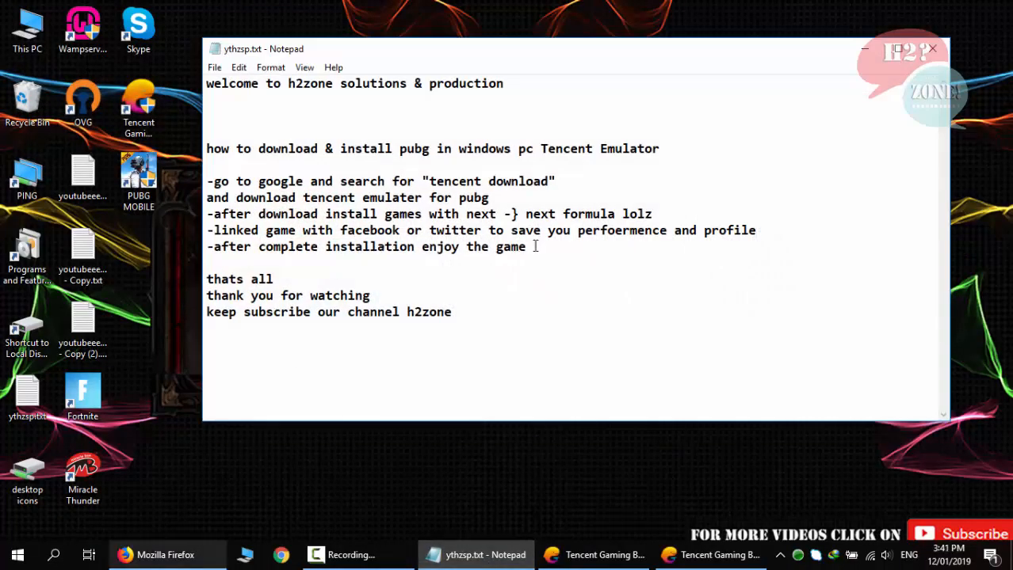
# Step: Add an 'Extra Tip:' on switching the mouse button to hide the cursor and move with W,A,S,D
pyautogui.moveTo(370, 246); pyautogui.dragTo(525, 246)
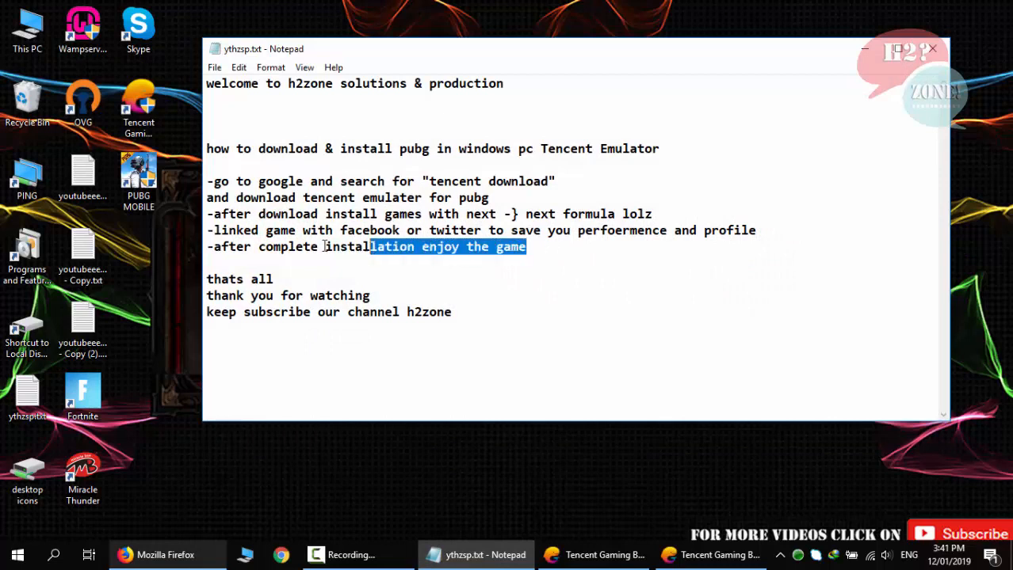
pyautogui.write('Extra Tip:')
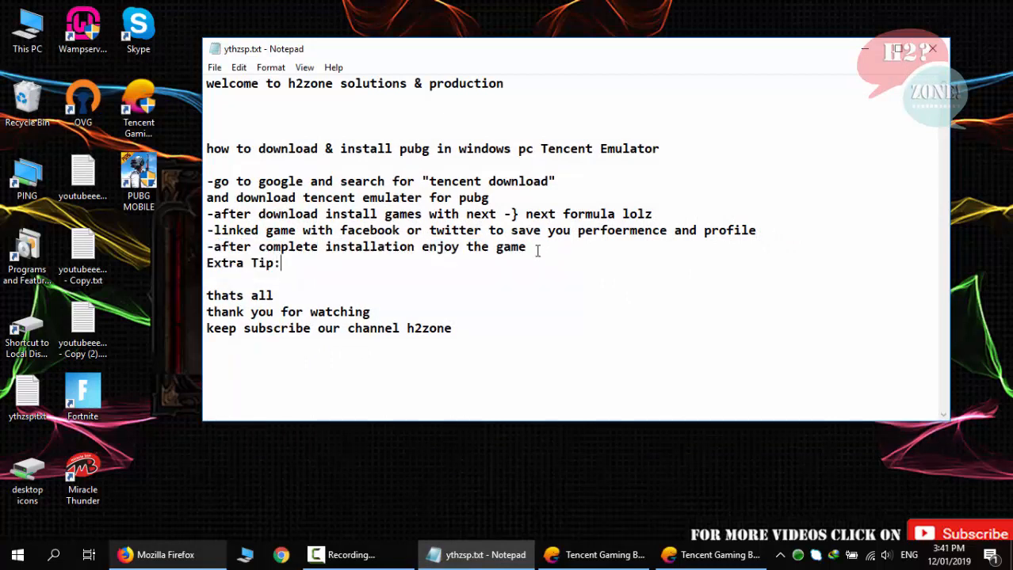
pyautogui.write('after installtion you can switch')
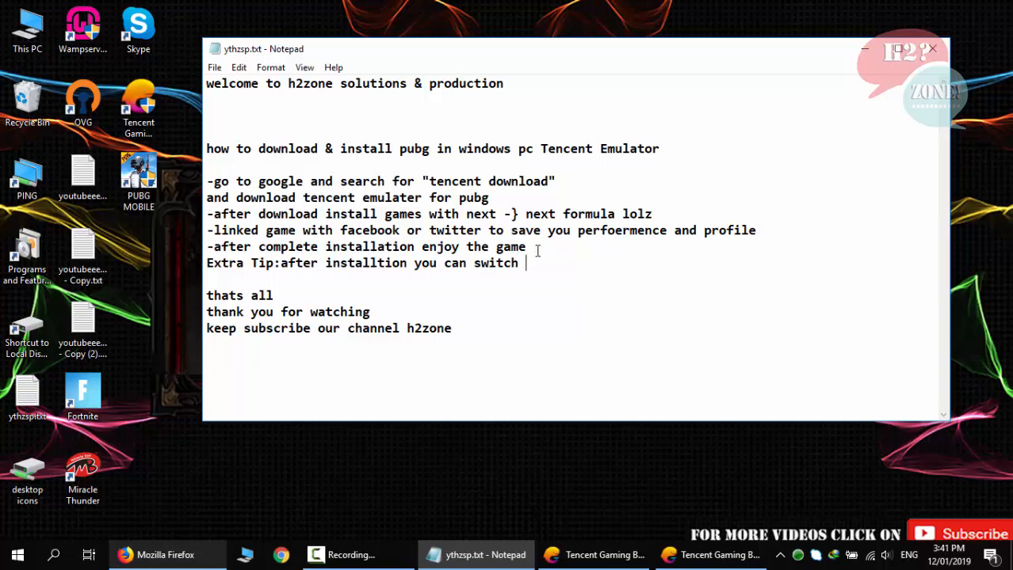
pyautogui.write('mou')
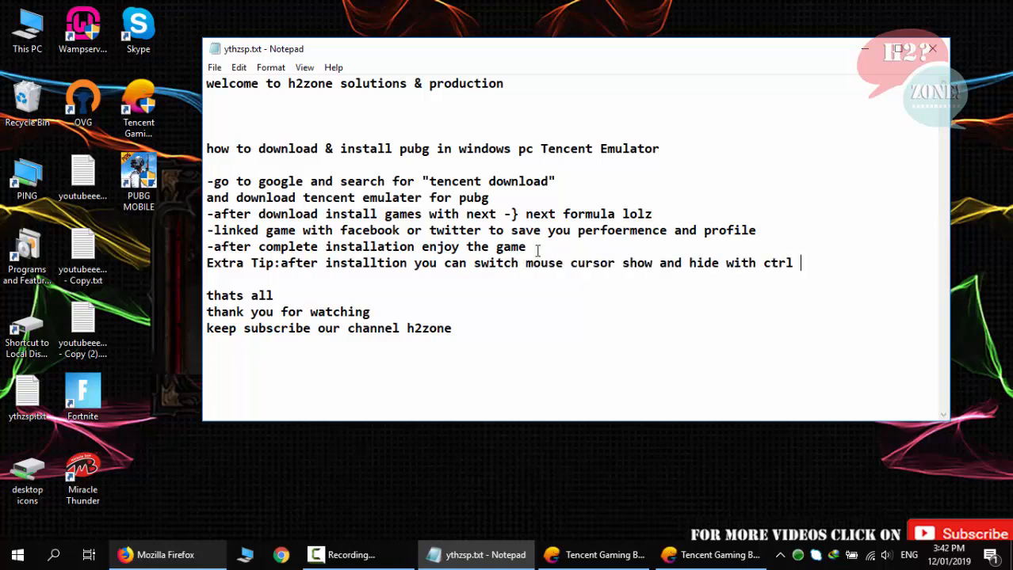
pyautogui.write('button')
pyautogui.write('when you')
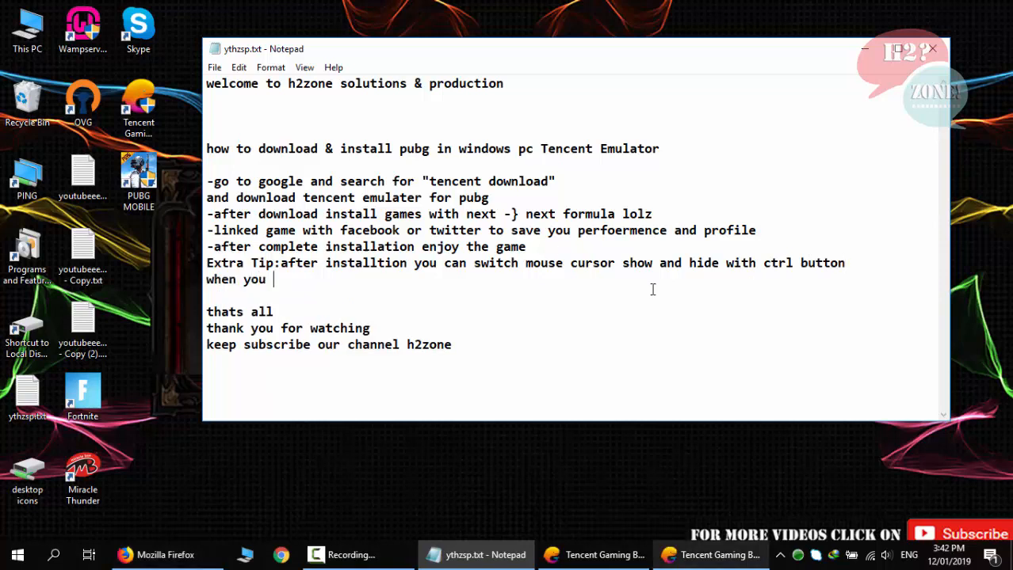
pyautogui.write('hide cursor you can control')
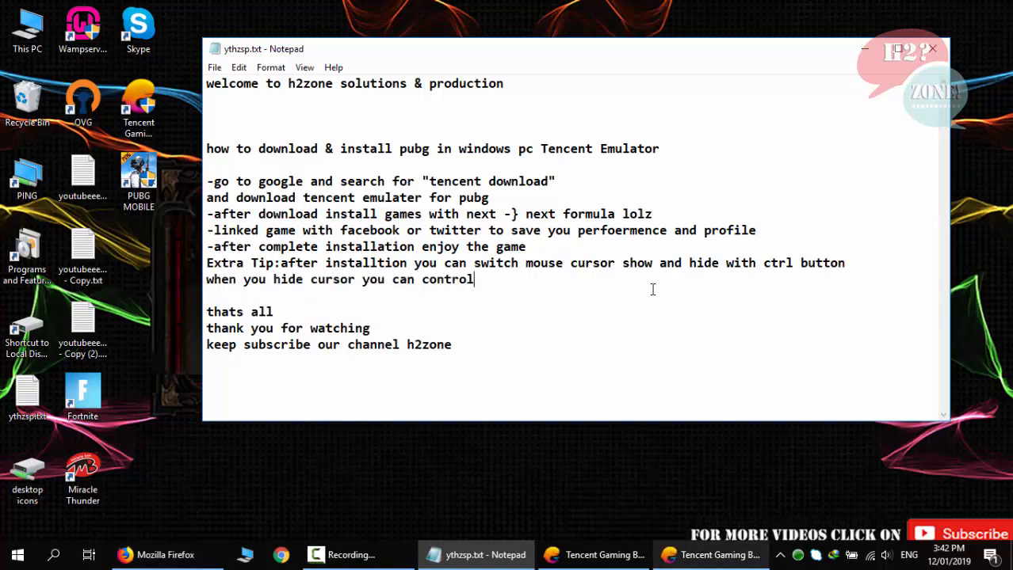
pyautogui.write('your player with W,A,')
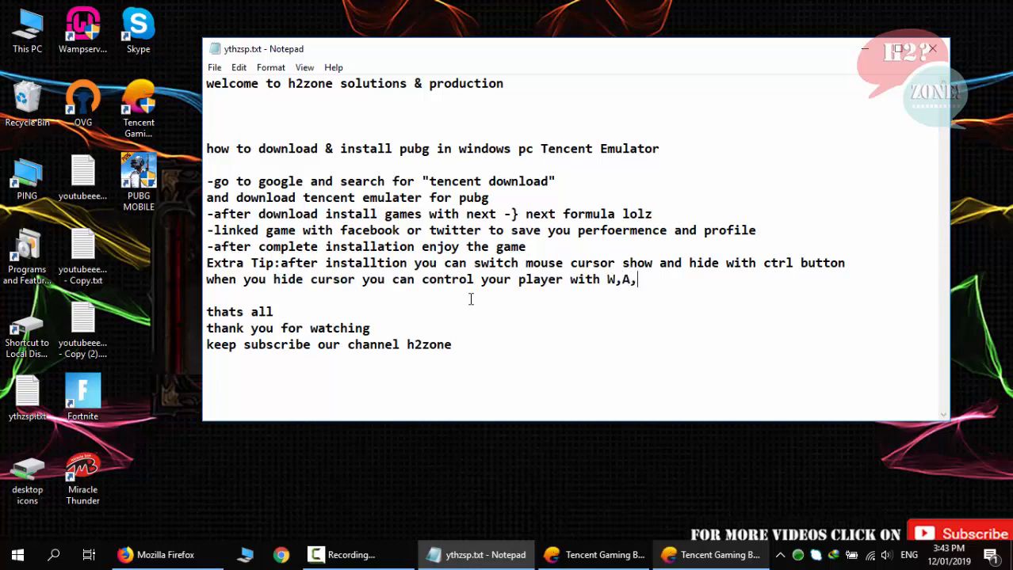
pyautogui.write('S,D')
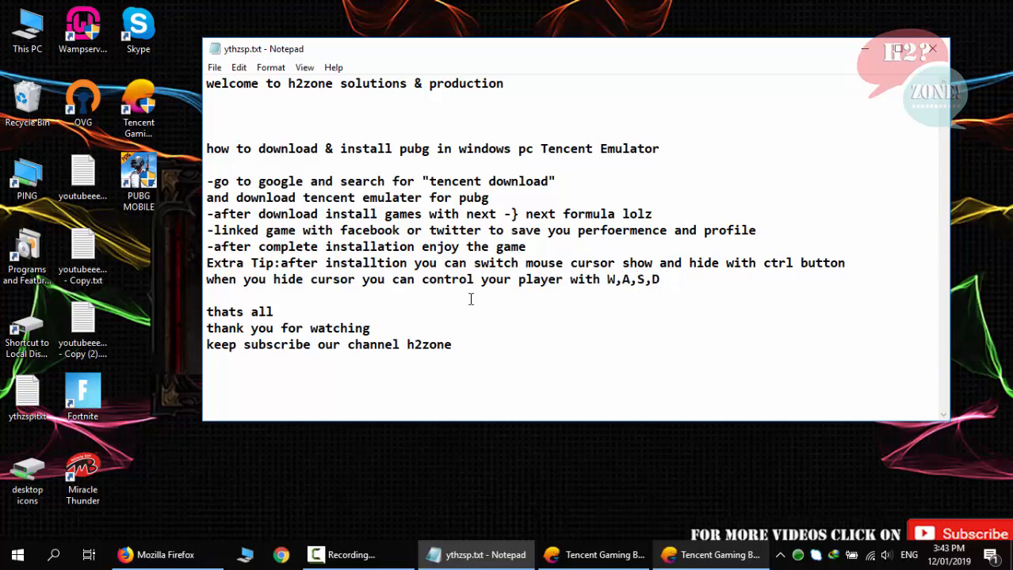
pyautogui.write('but if your wasd')
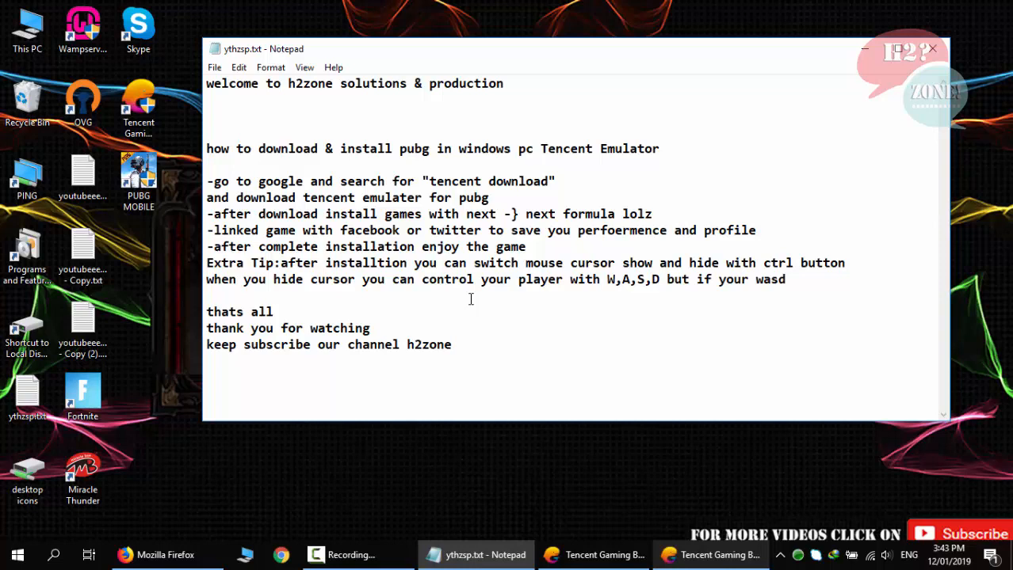
pyautogui.write('control buttons not work')
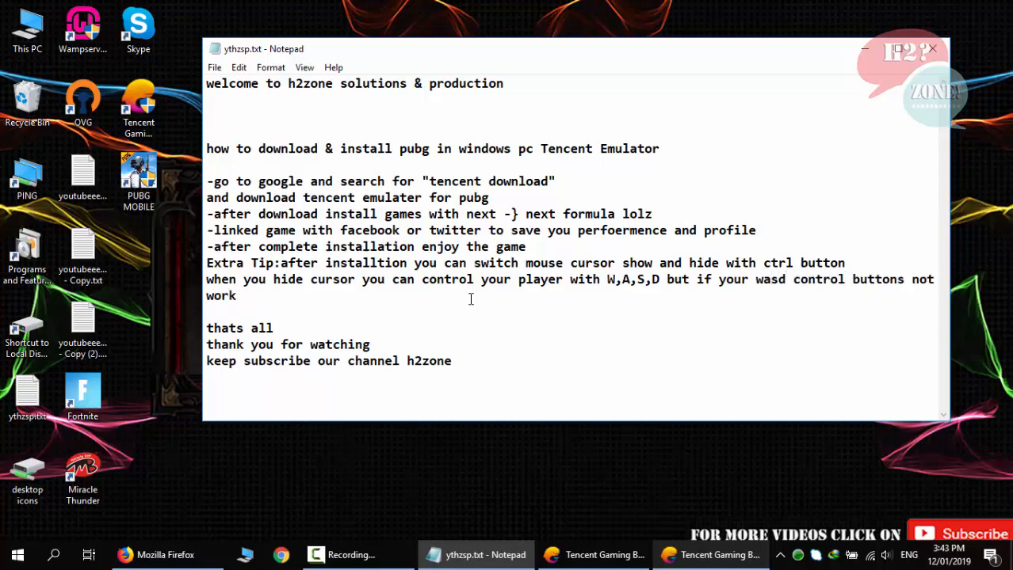